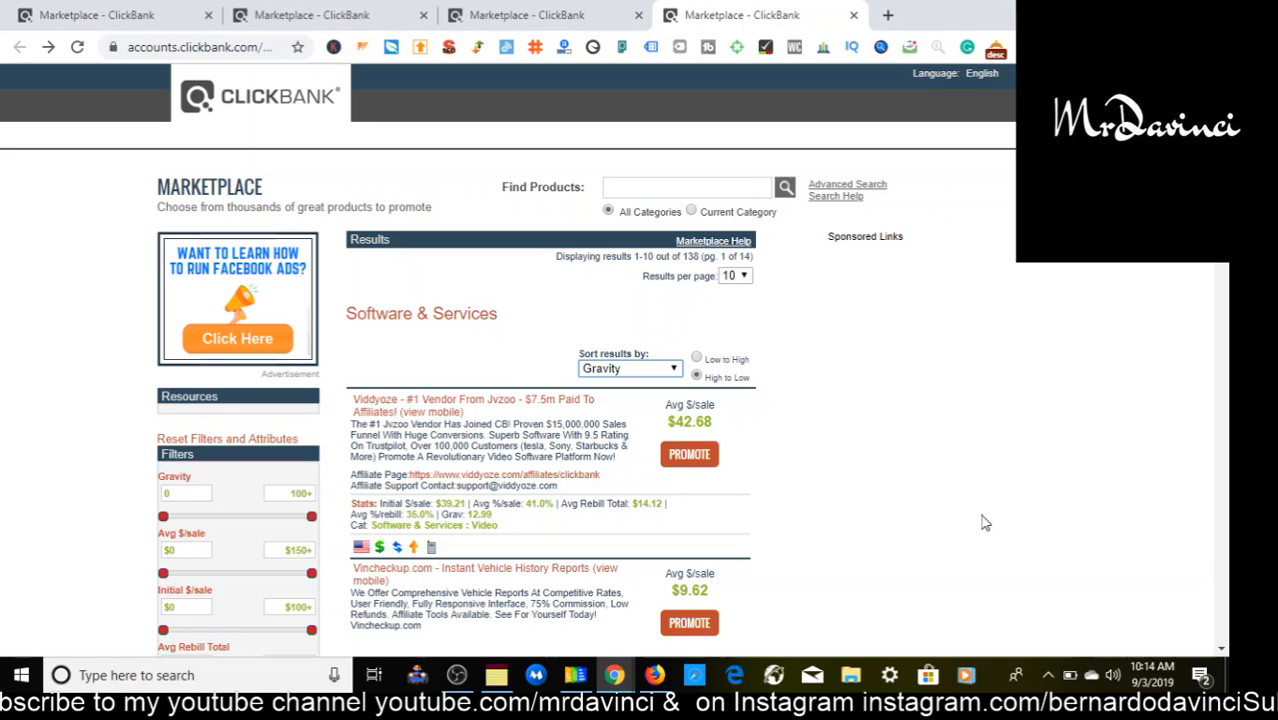
mouse_move(517, 405)
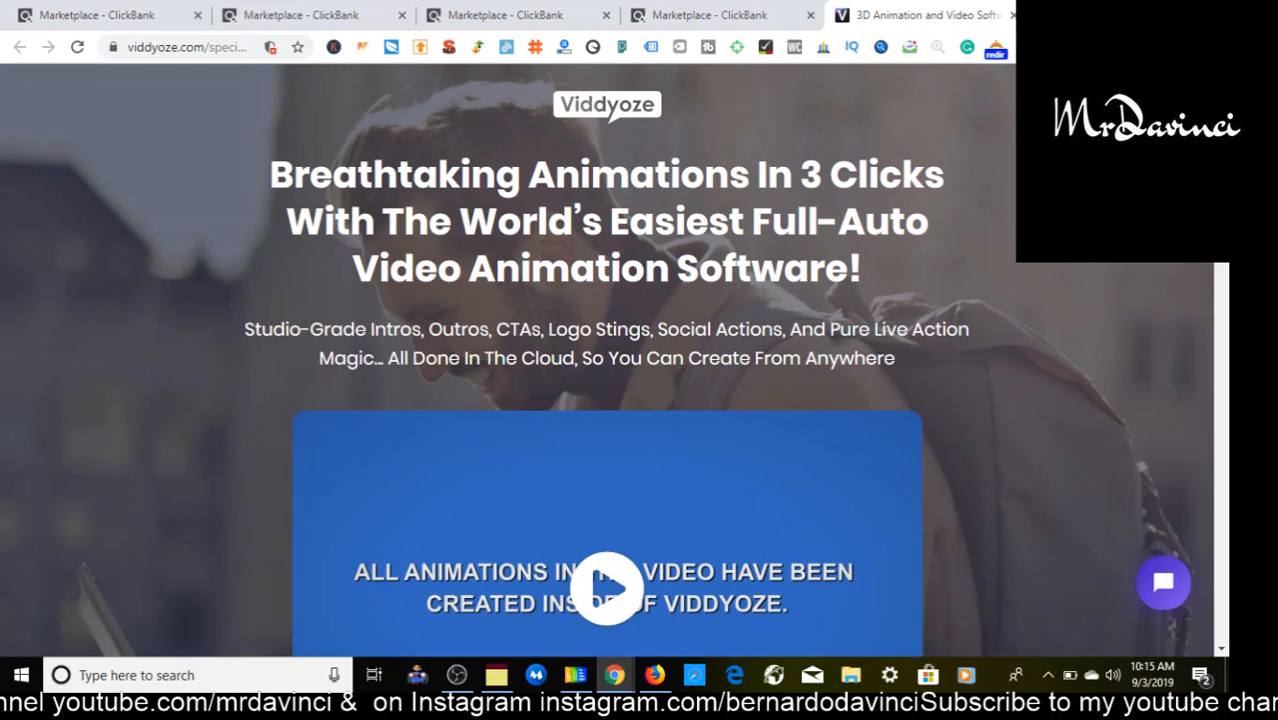
Scroll the Viddyoze sales page past its marketing statistics to the customer testimonial videos
scroll("down", 3)
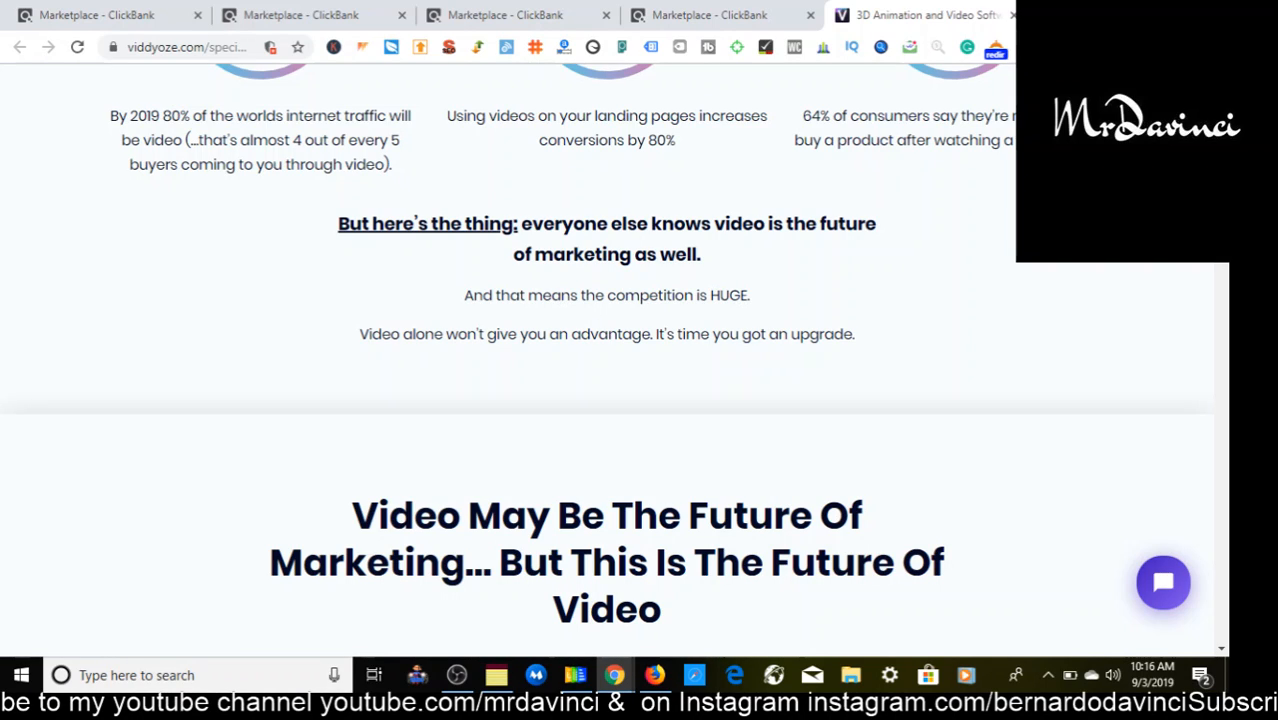
scroll("down", 3)
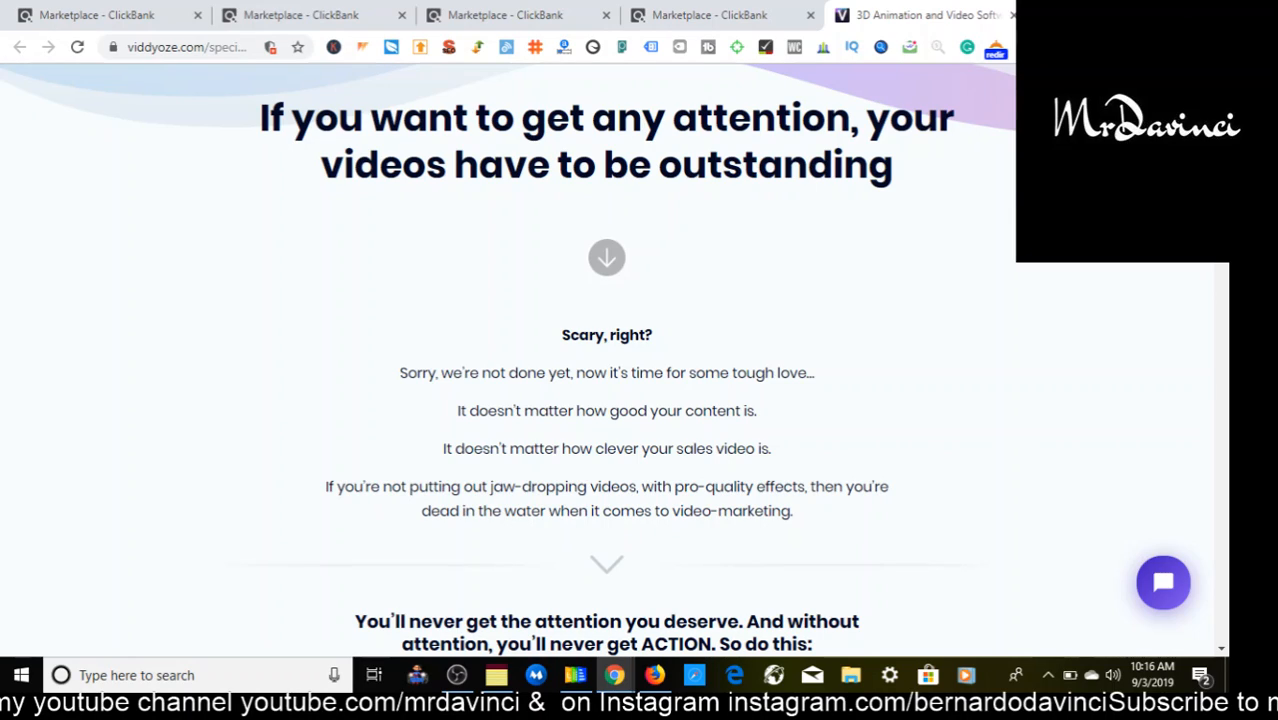
scroll("down", 3)
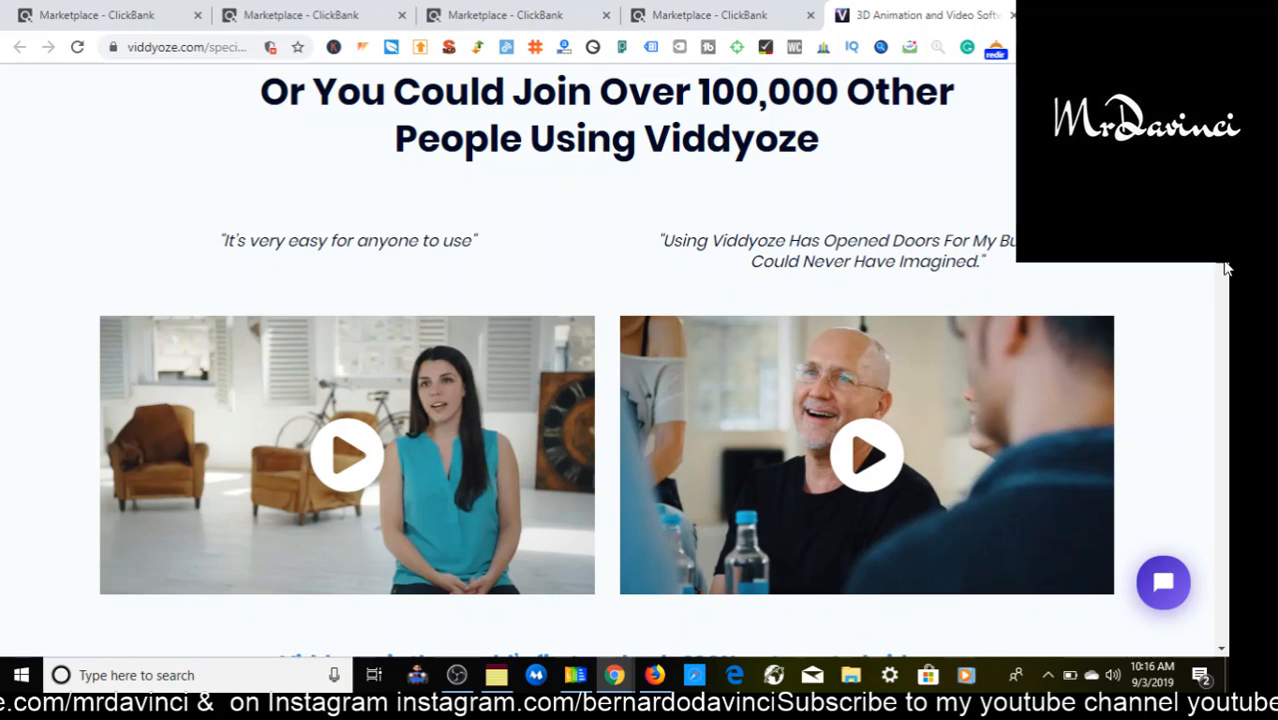
scroll("down", 3)
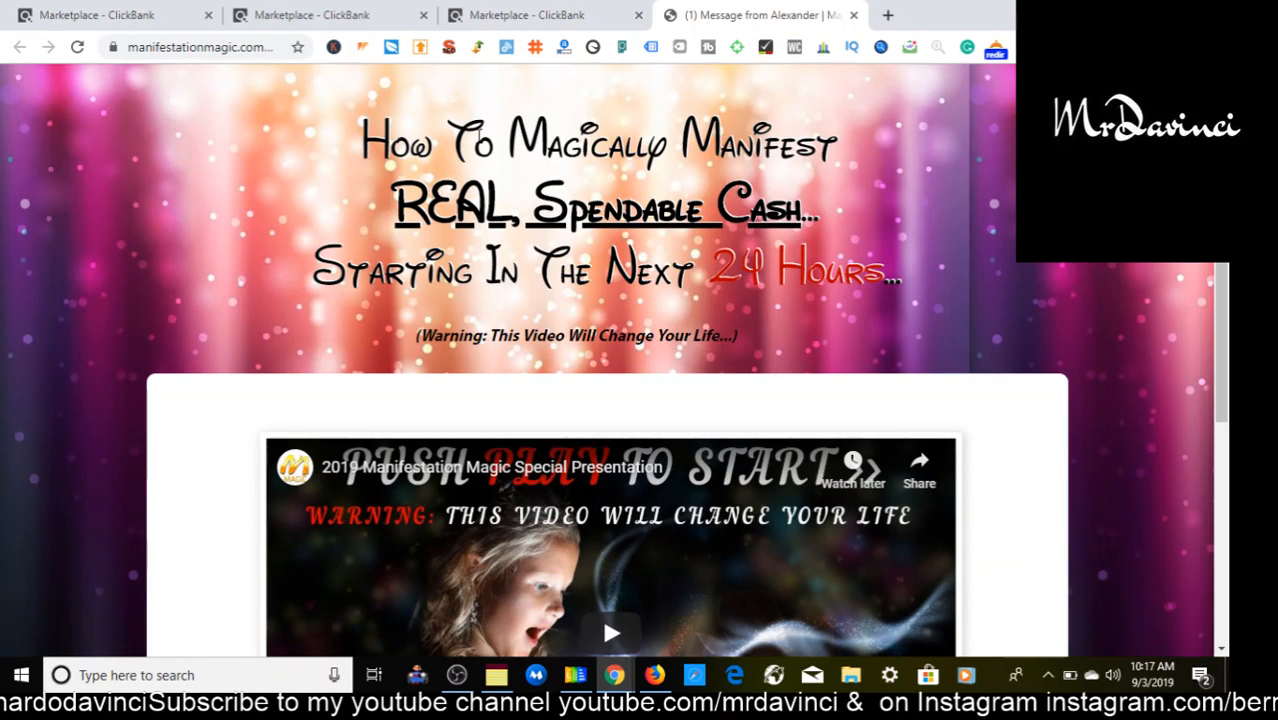
scroll("down", 3)
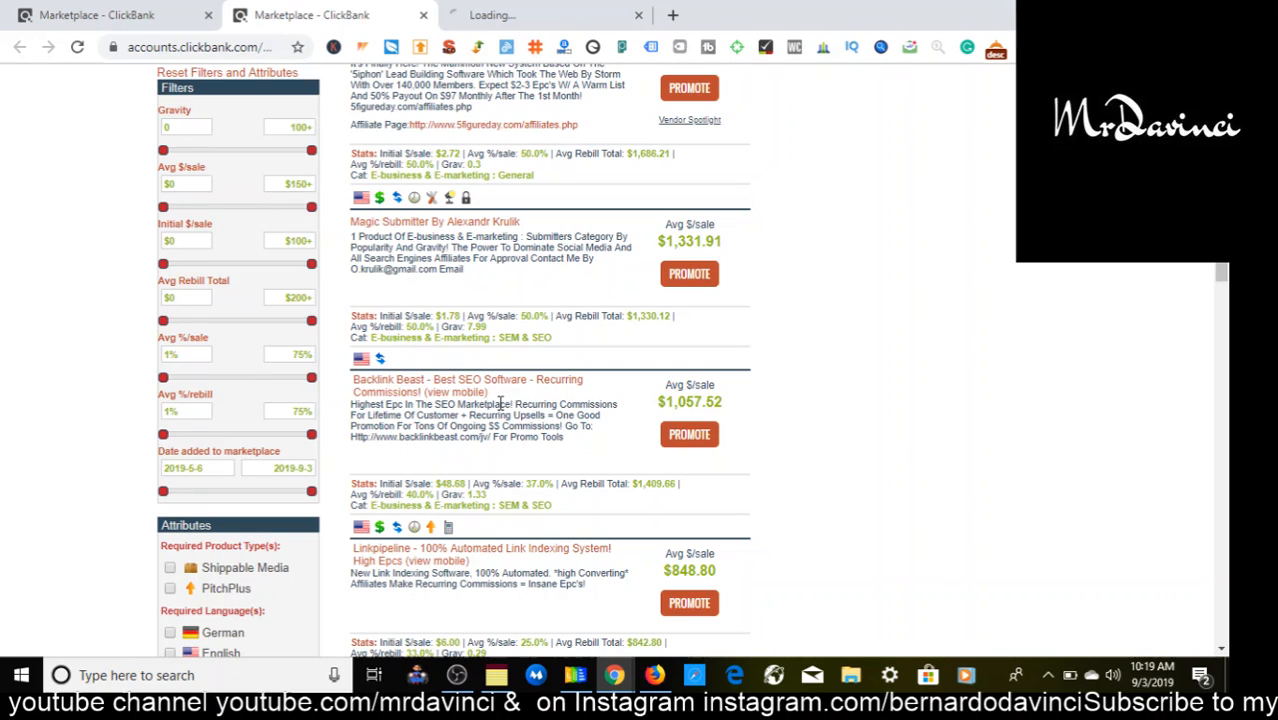
Open the Backlink Beast tab and scroll past pricing to the traffic-growth visitor charts
left_click(439, 379)
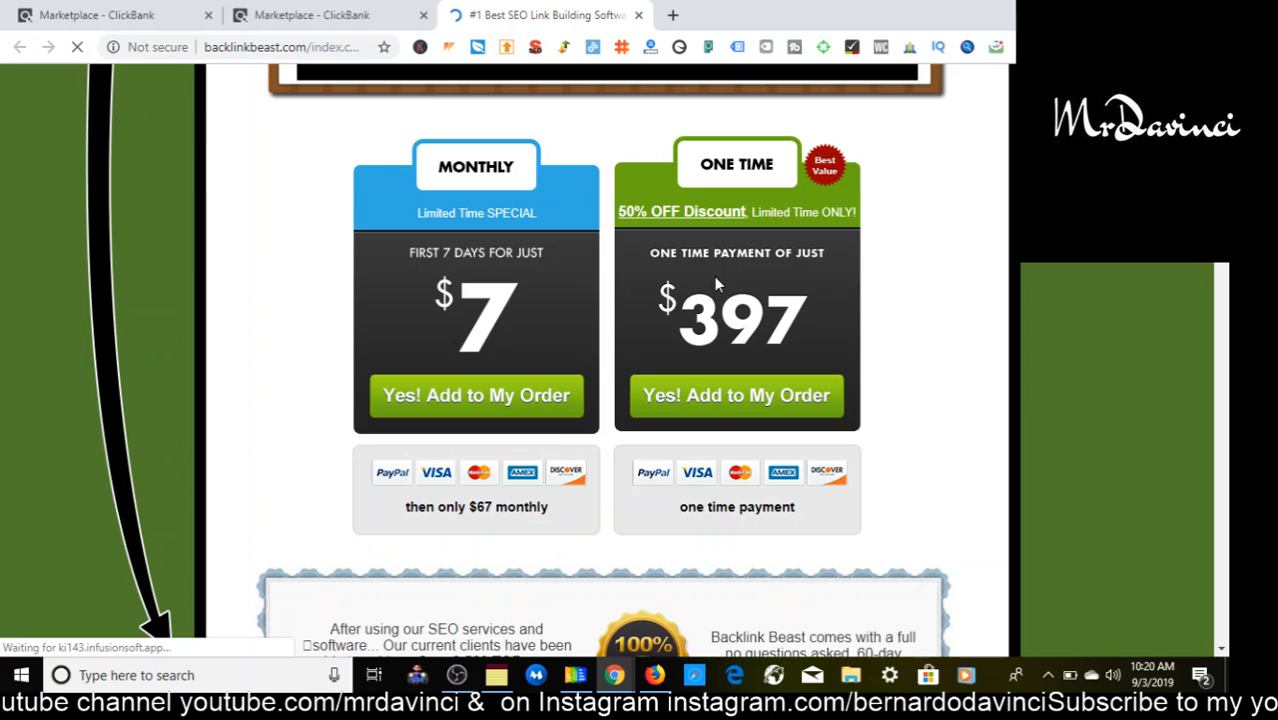
scroll("down", 3)
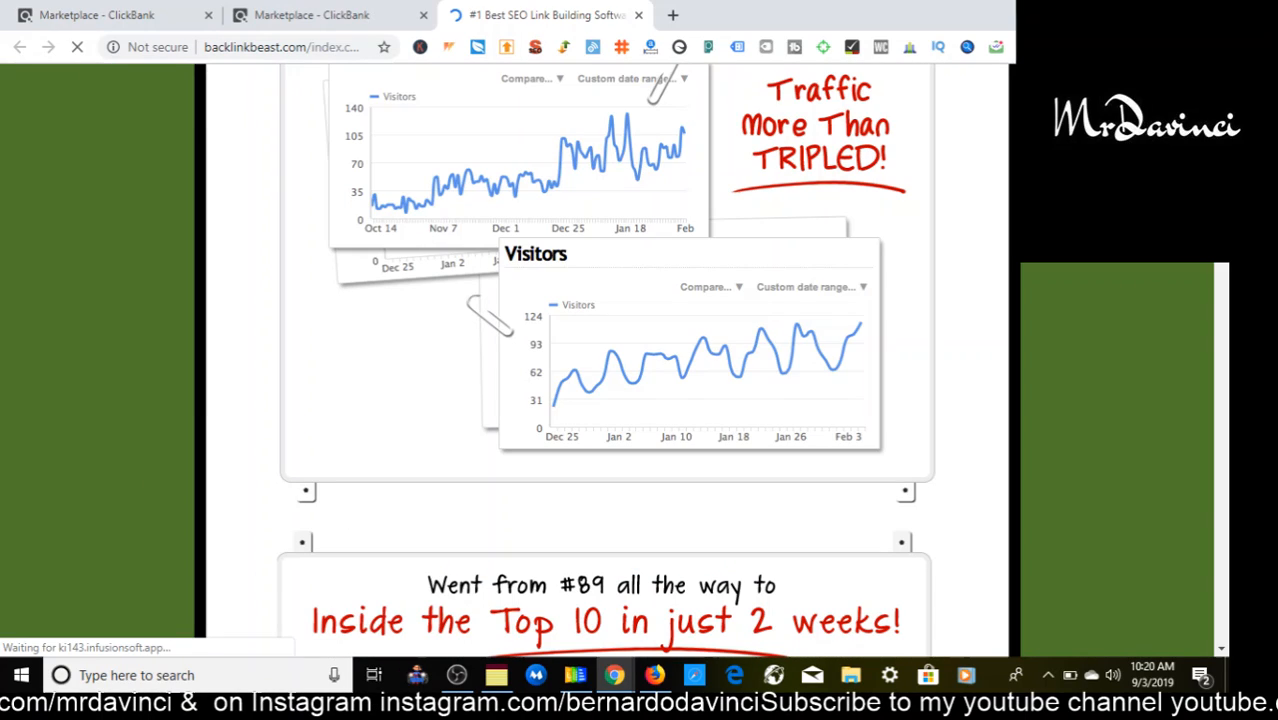